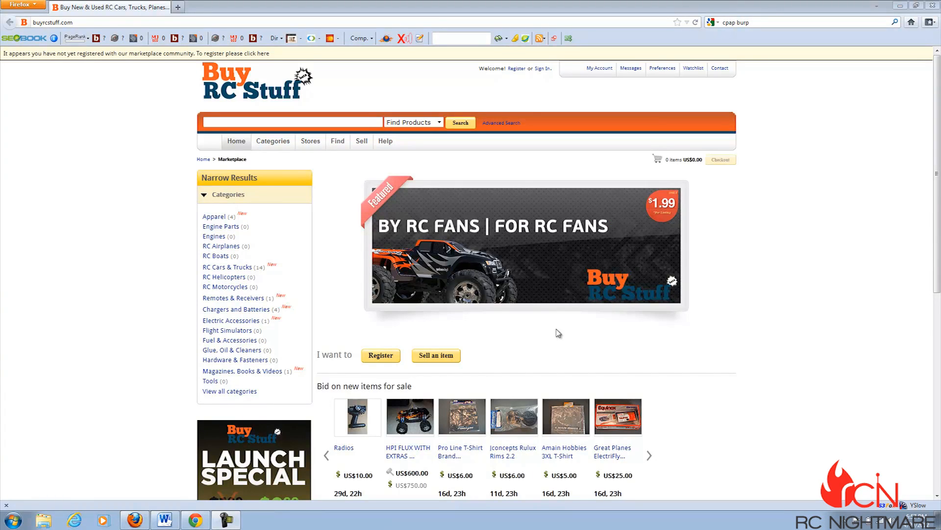
mouse_move(423, 329)
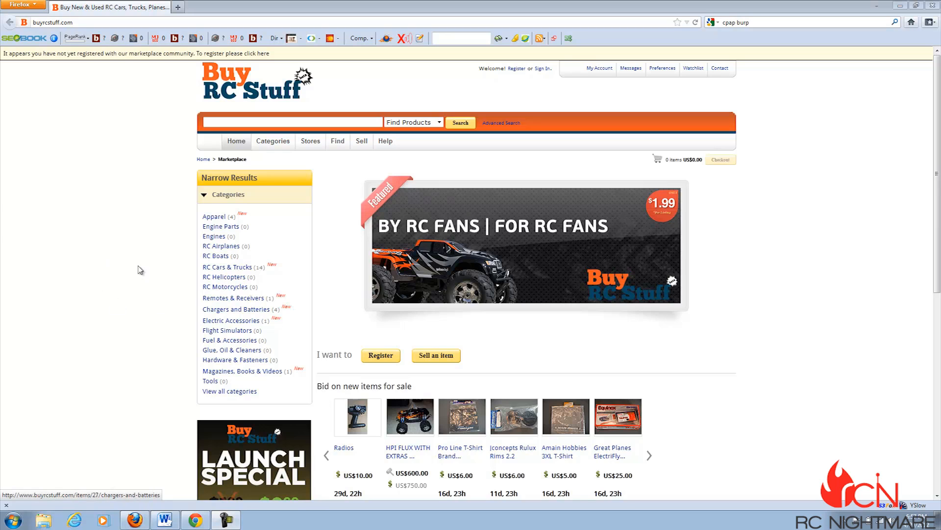
mouse_move(73, 326)
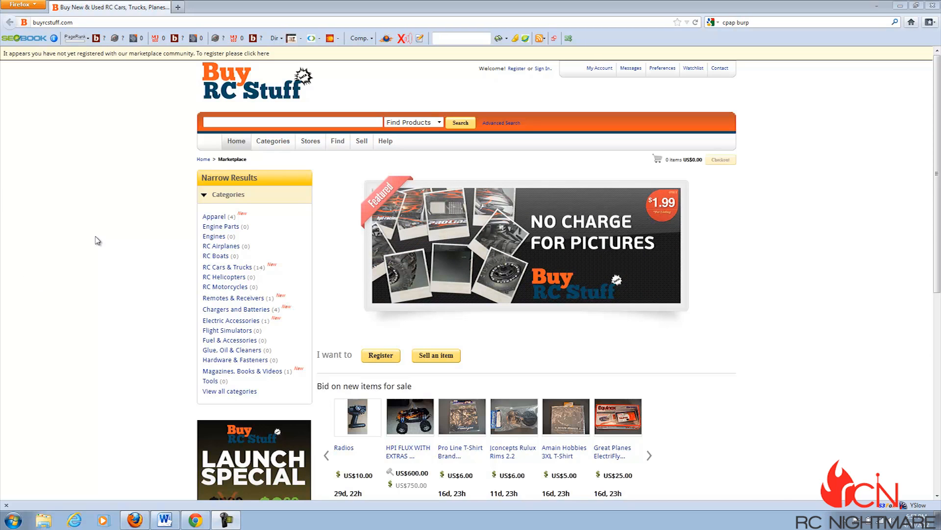
mouse_move(55, 332)
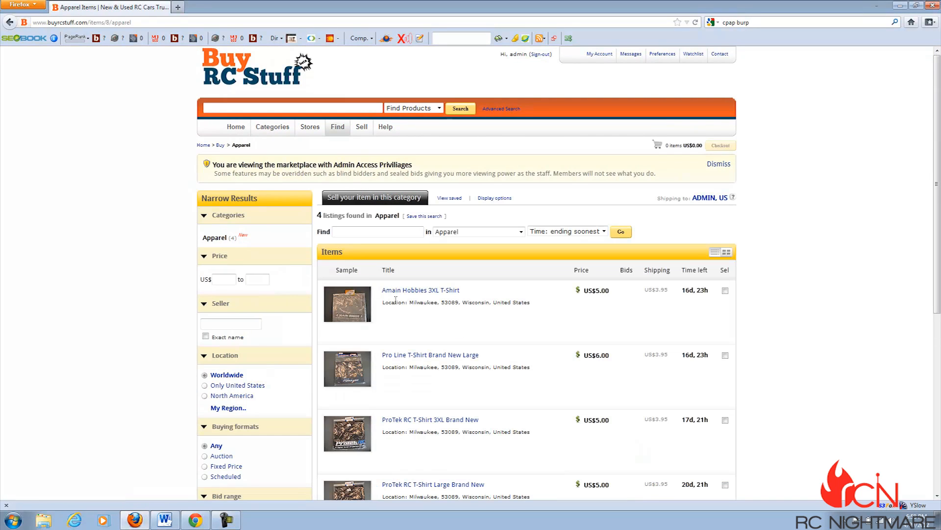
Open the Amain Hobbies 3XL T-Shirt listing to see its $5.00 price and seller details
click(420, 290)
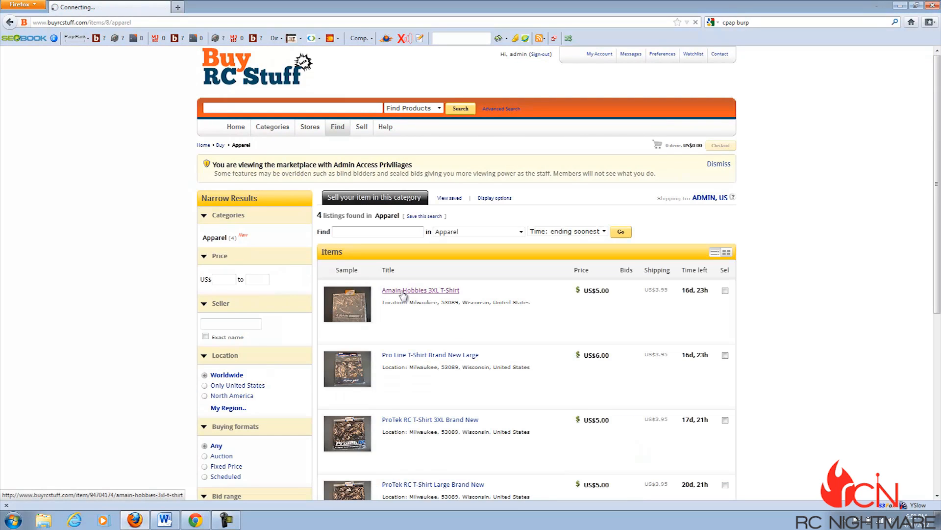
click(421, 289)
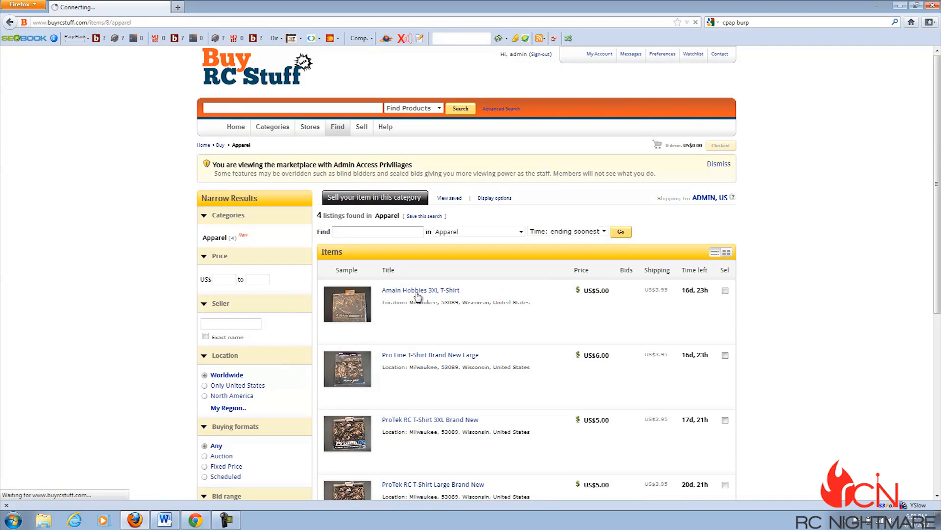
mouse_move(479, 342)
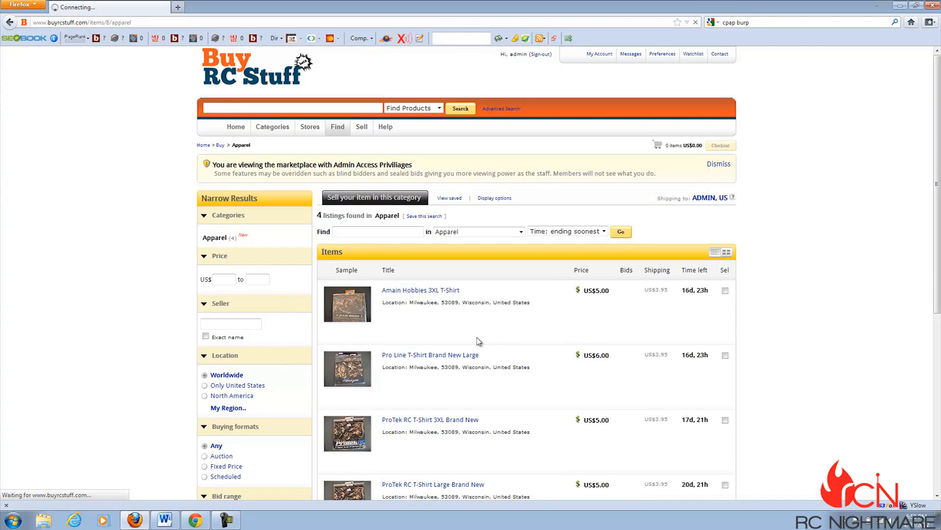
mouse_move(520, 195)
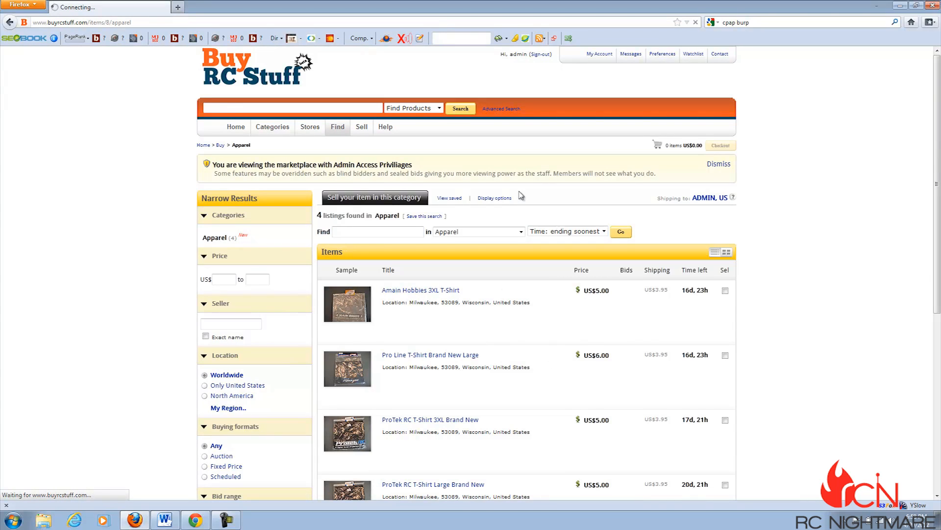
click(420, 290)
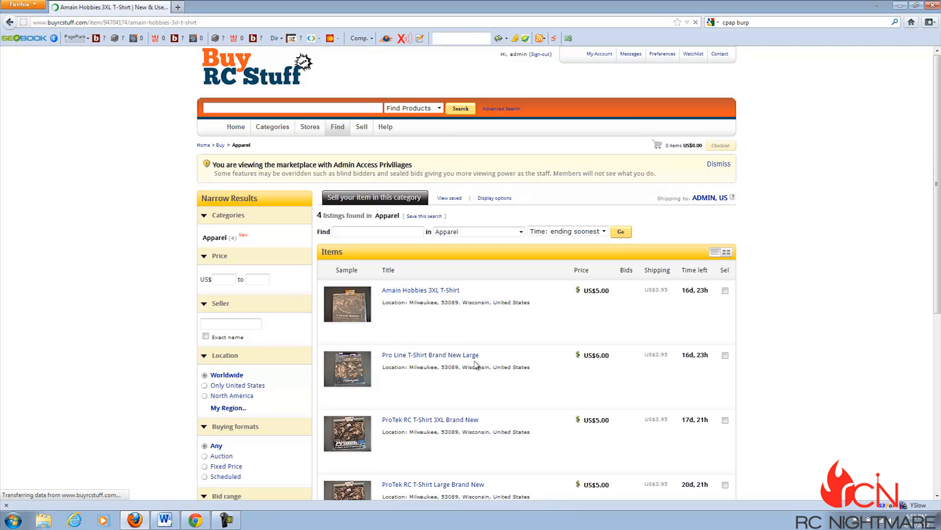
click(420, 289)
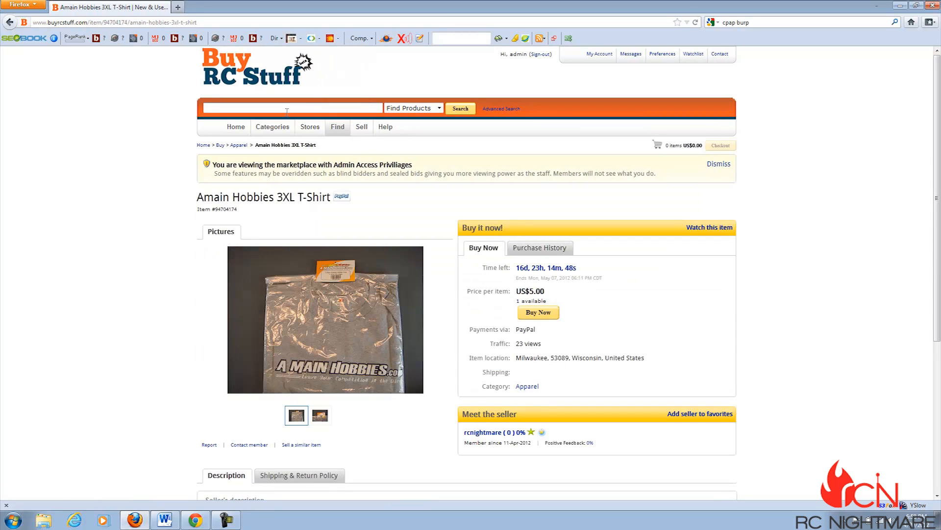
click(236, 127)
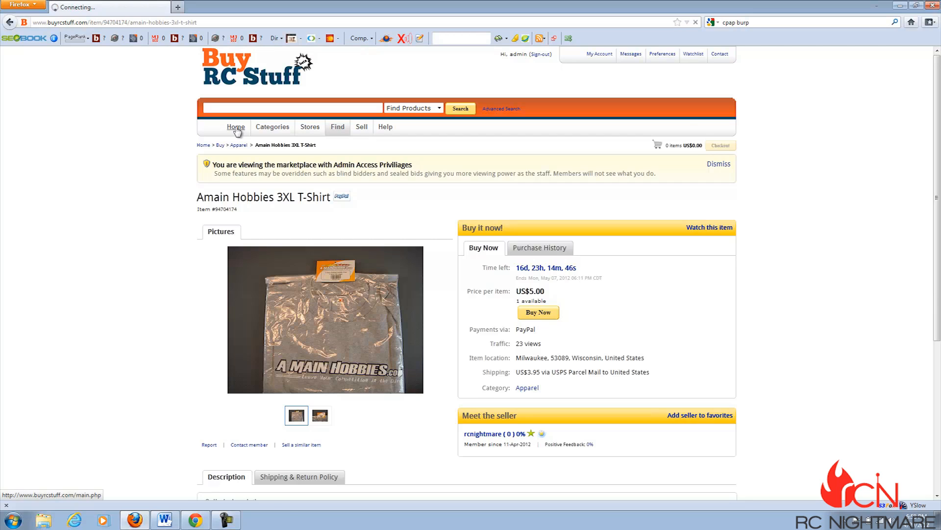
From the home page, open the Pro Line T-Shirt Brand New Large item ($6.00)
click(235, 126)
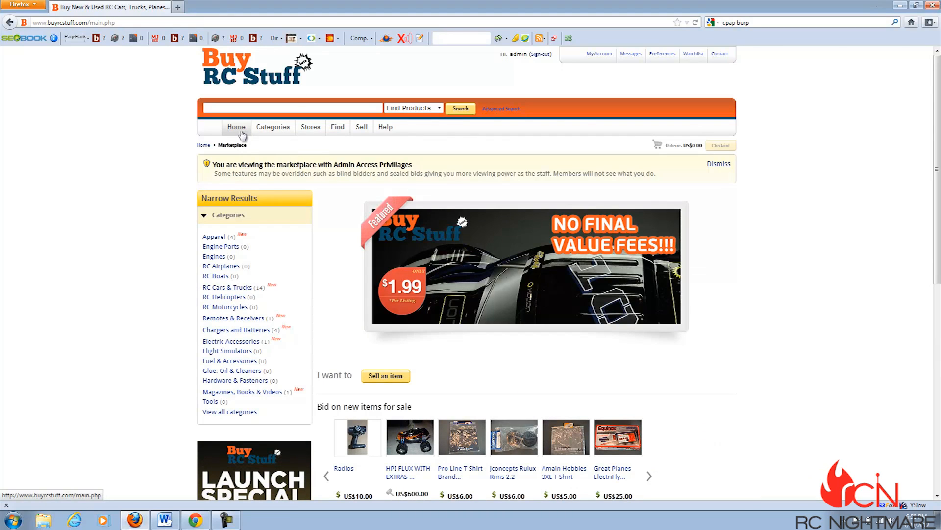
mouse_move(426, 401)
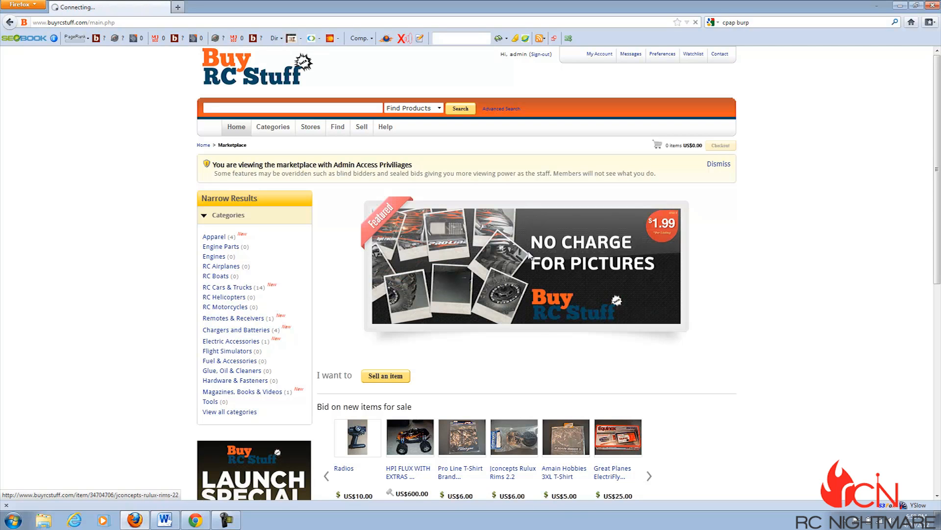
click(461, 436)
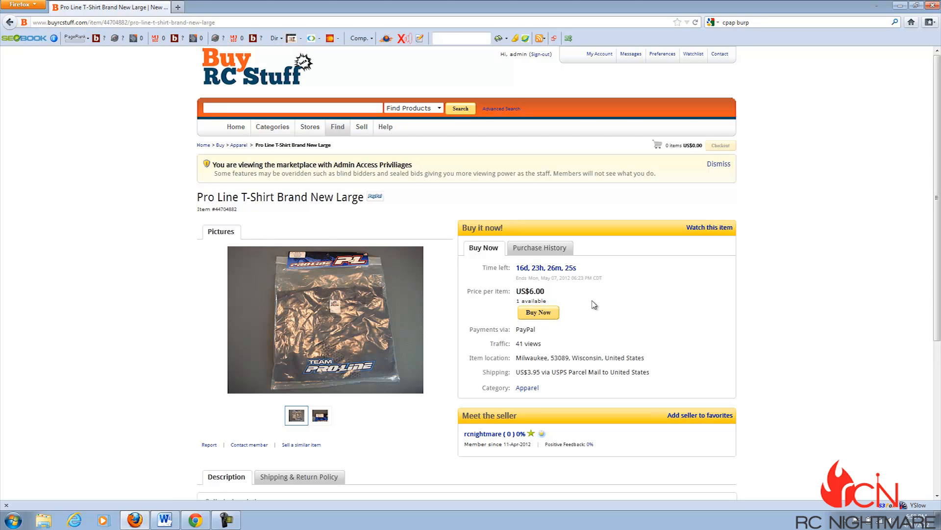
mouse_move(510, 326)
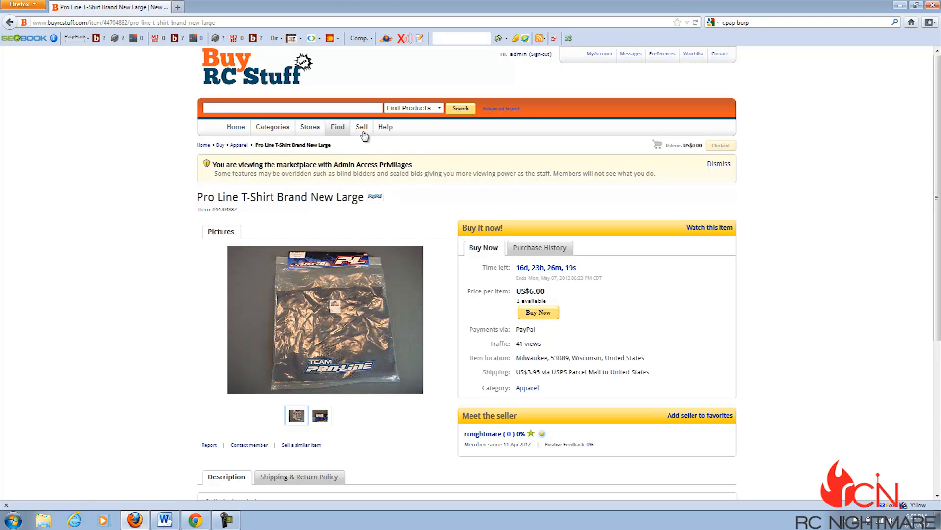
Begin a Sell single item listing with Fuel & Accessories (category 30) selected
click(361, 126)
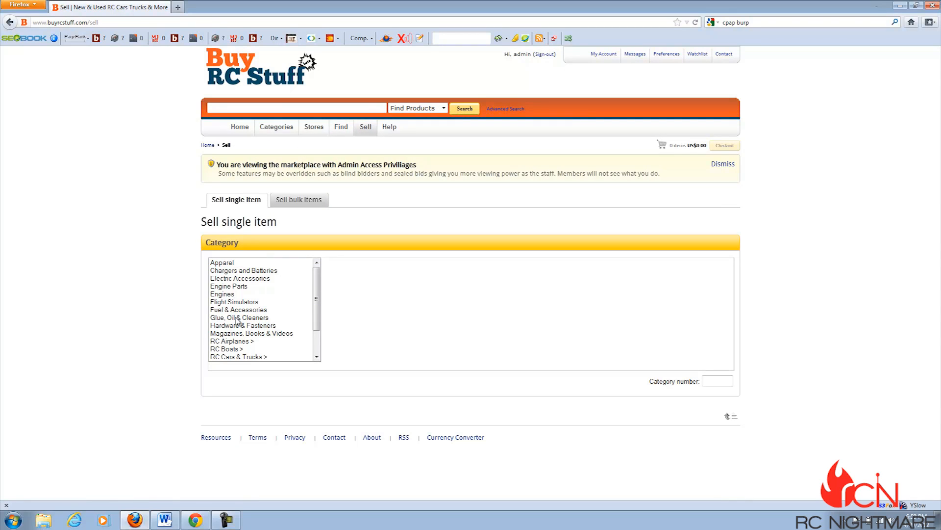
click(238, 309)
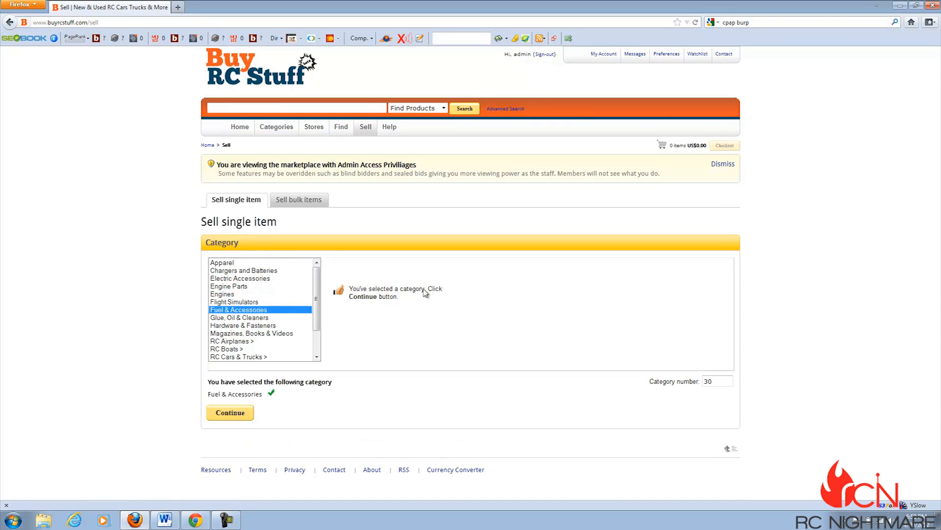
mouse_move(278, 355)
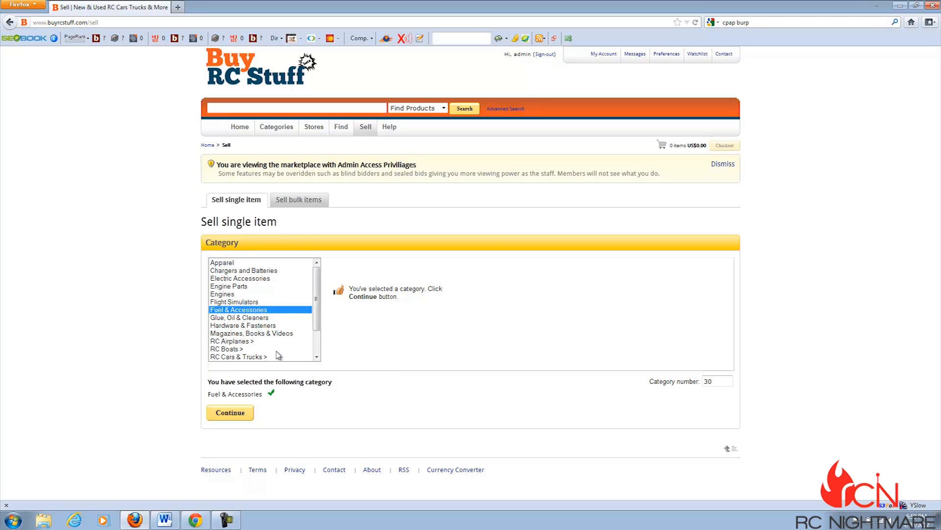
mouse_move(278, 140)
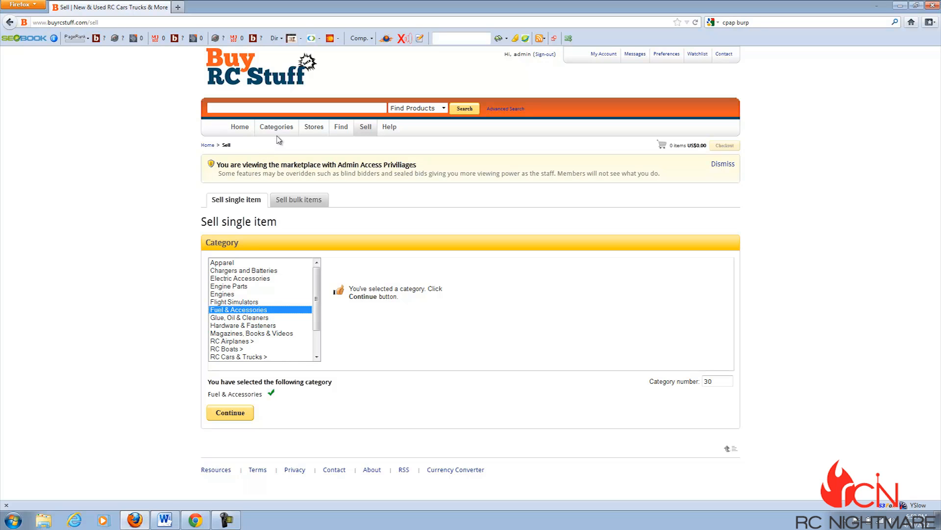
click(239, 126)
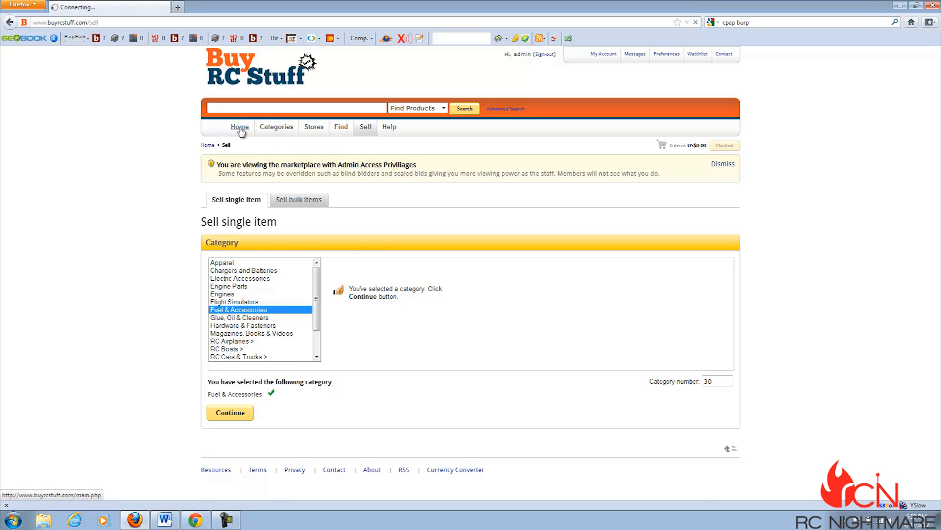
Open the RC Cars & Trucks category page listing Bodies, Kits and Ready To Run
click(239, 127)
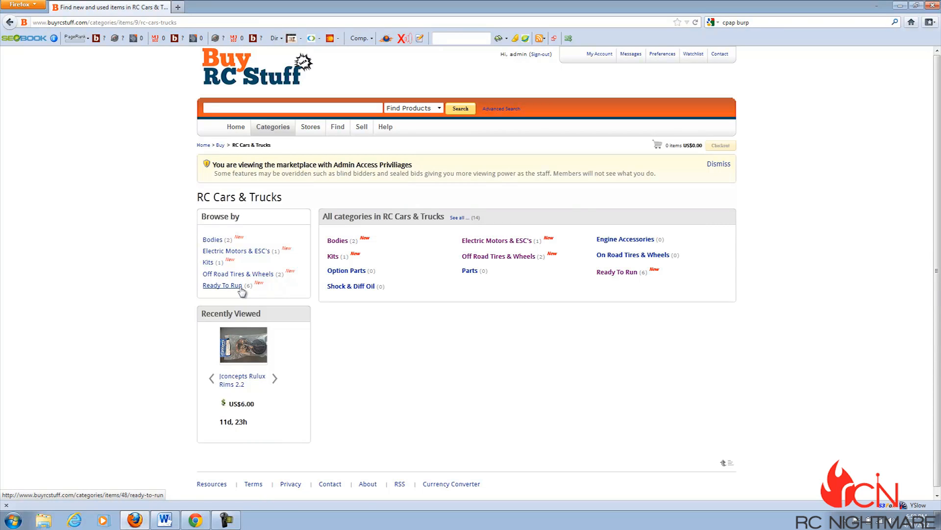
mouse_move(287, 284)
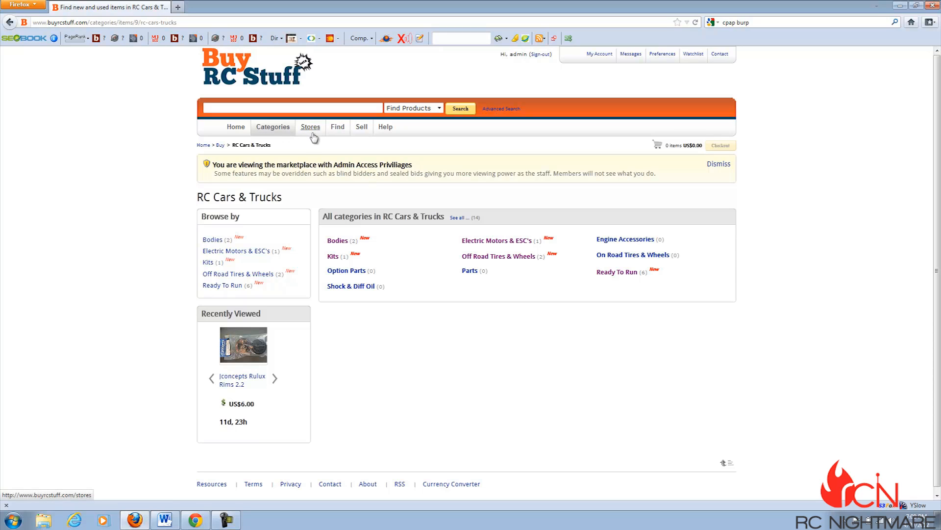
Return to the home page showing the category list, featured banner and items for bidding
click(310, 126)
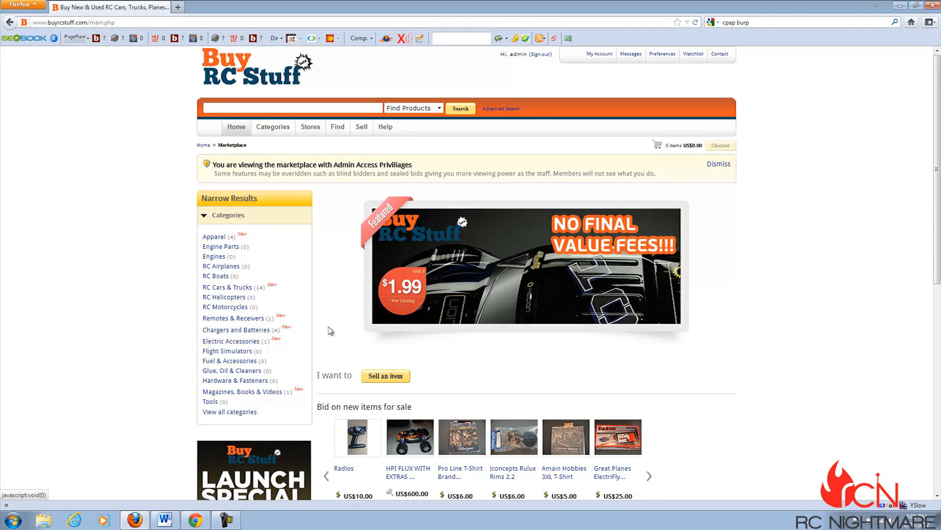
mouse_move(247, 202)
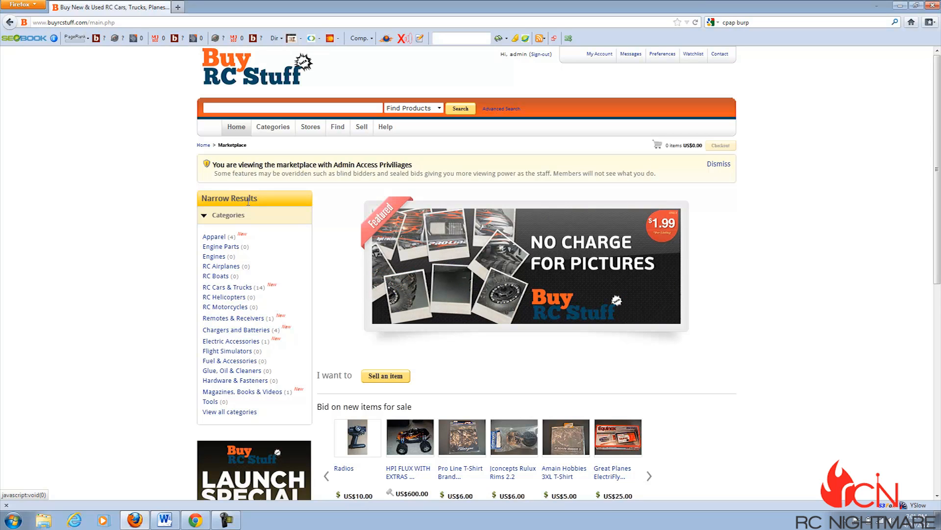
mouse_move(214, 236)
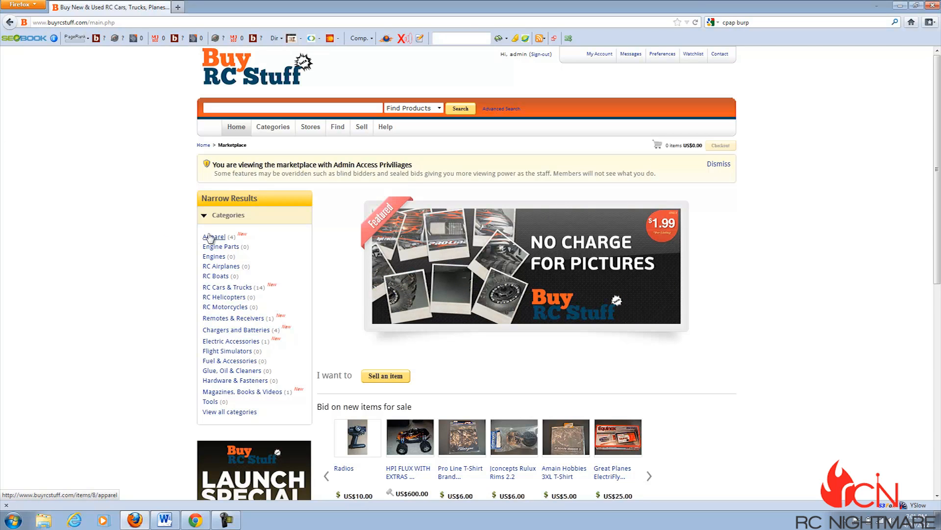
click(214, 236)
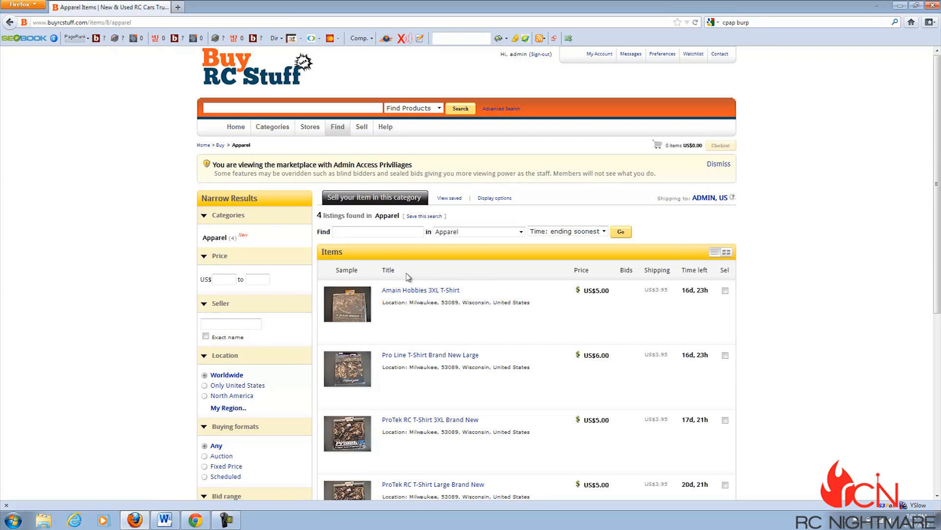
mouse_move(354, 157)
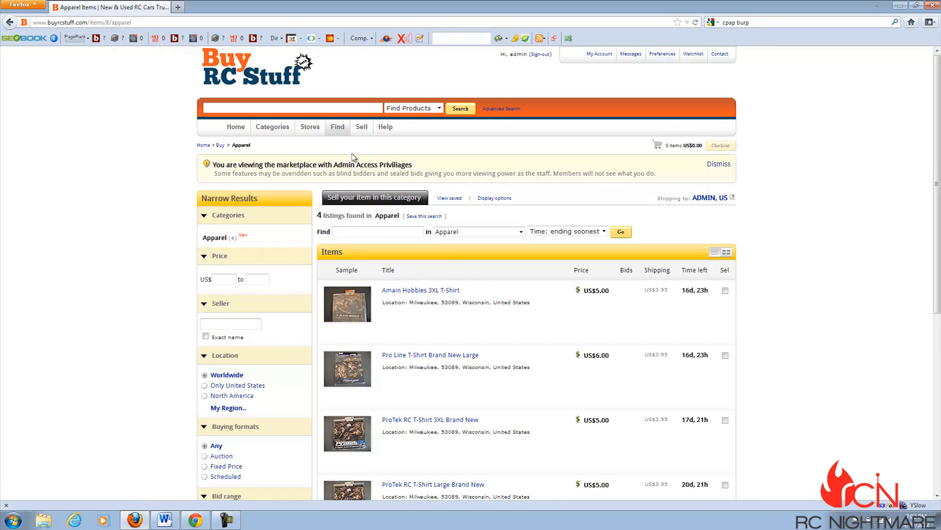
mouse_move(312, 119)
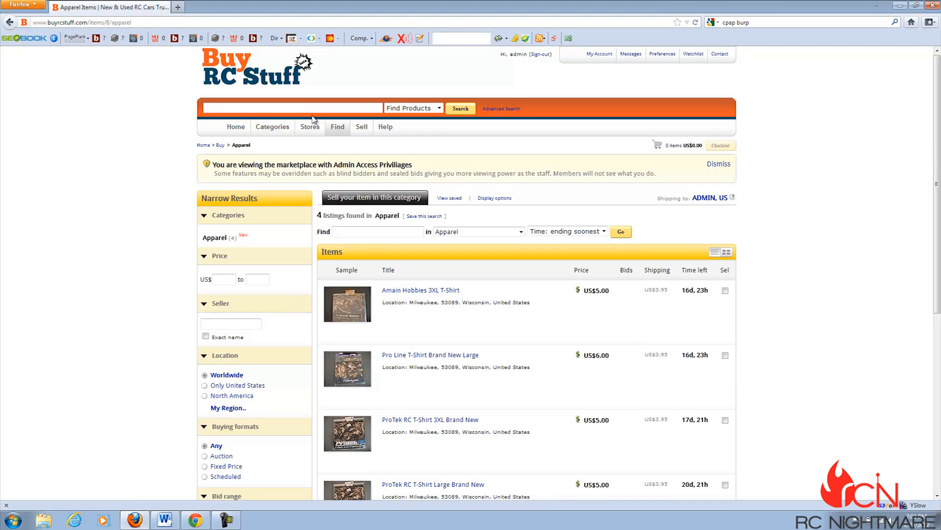
mouse_move(235, 126)
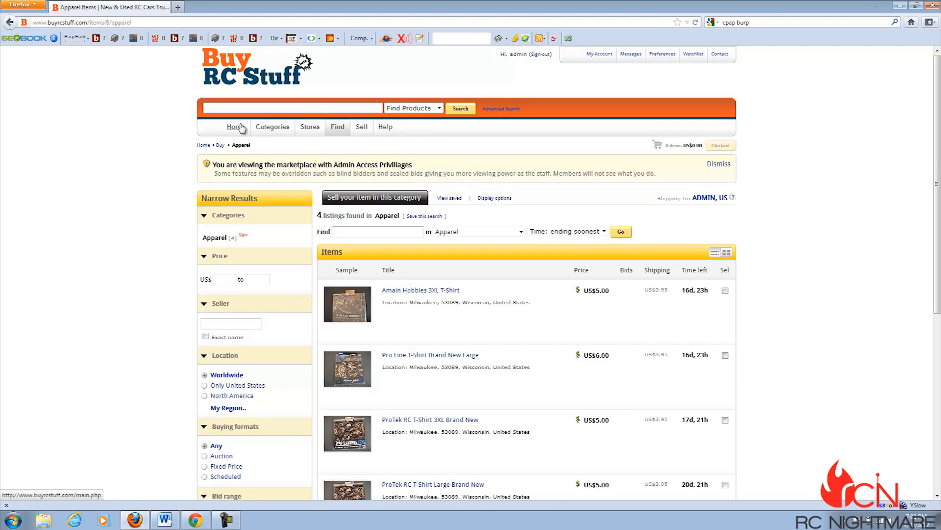
click(234, 126)
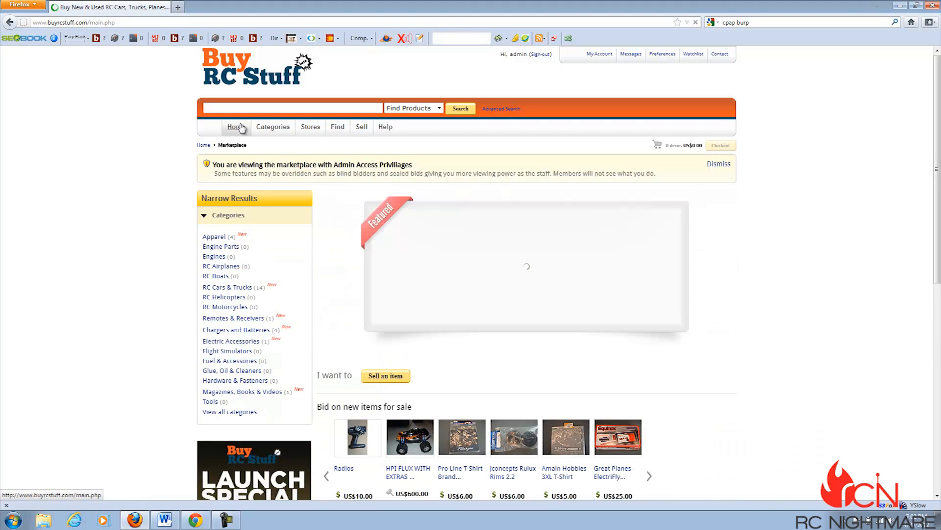